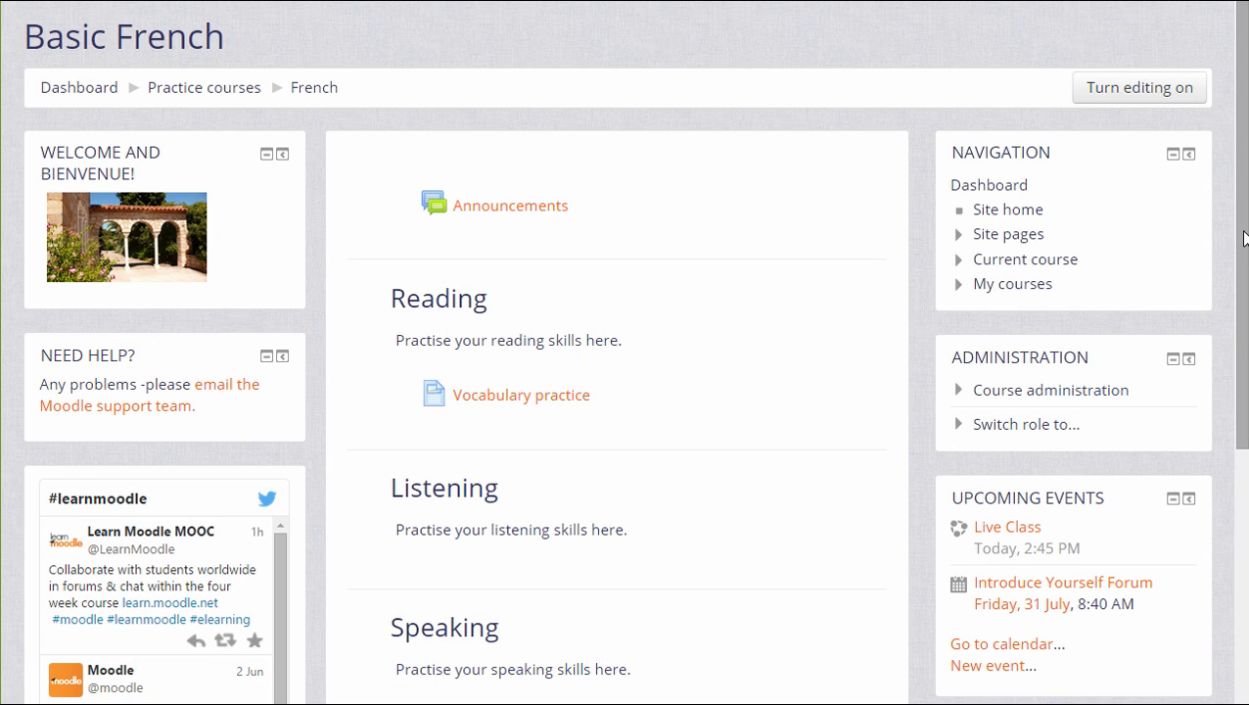
# - Scroll the Basic French course page and turn editing mode on
pyautogui.scroll(-3)
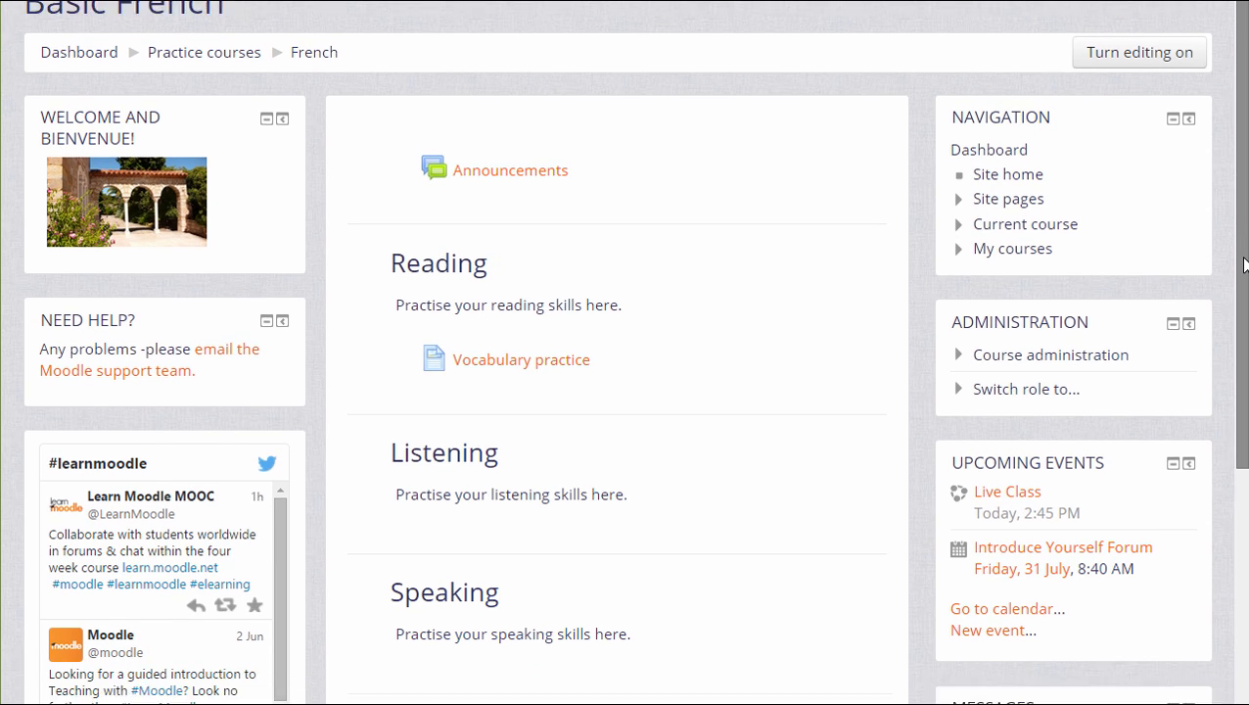
pyautogui.scroll(-3)
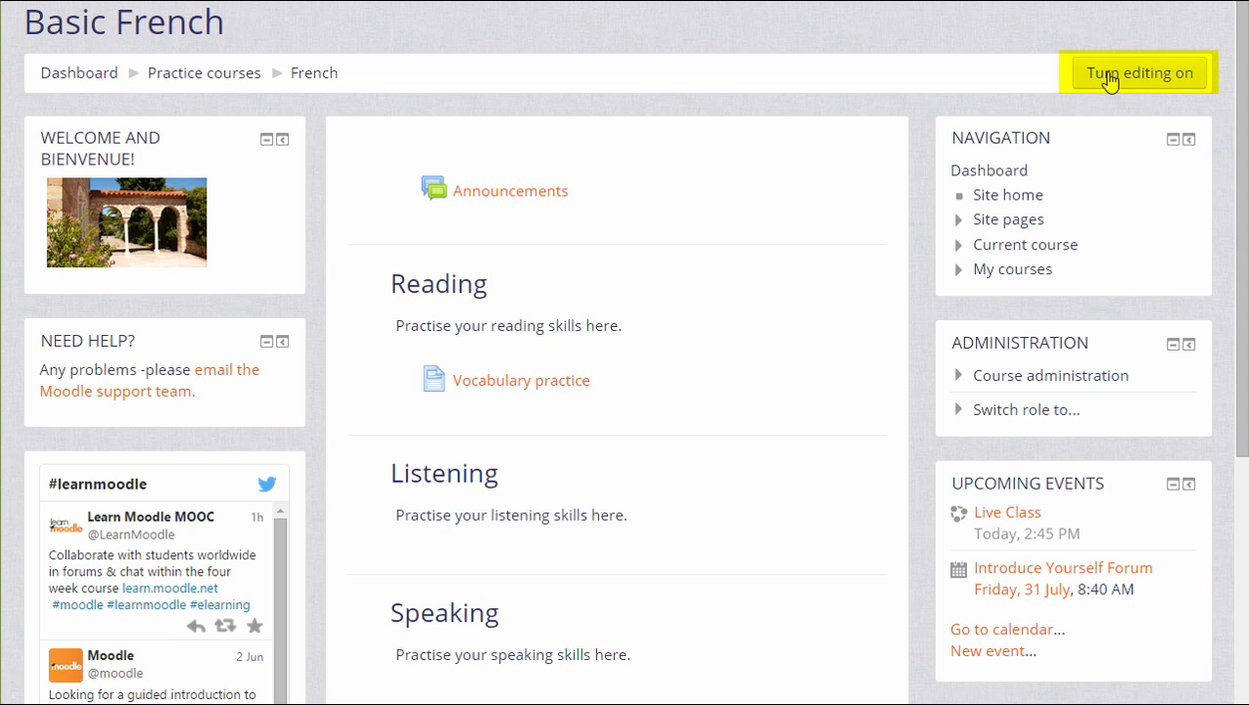
pyautogui.click(1048, 375)
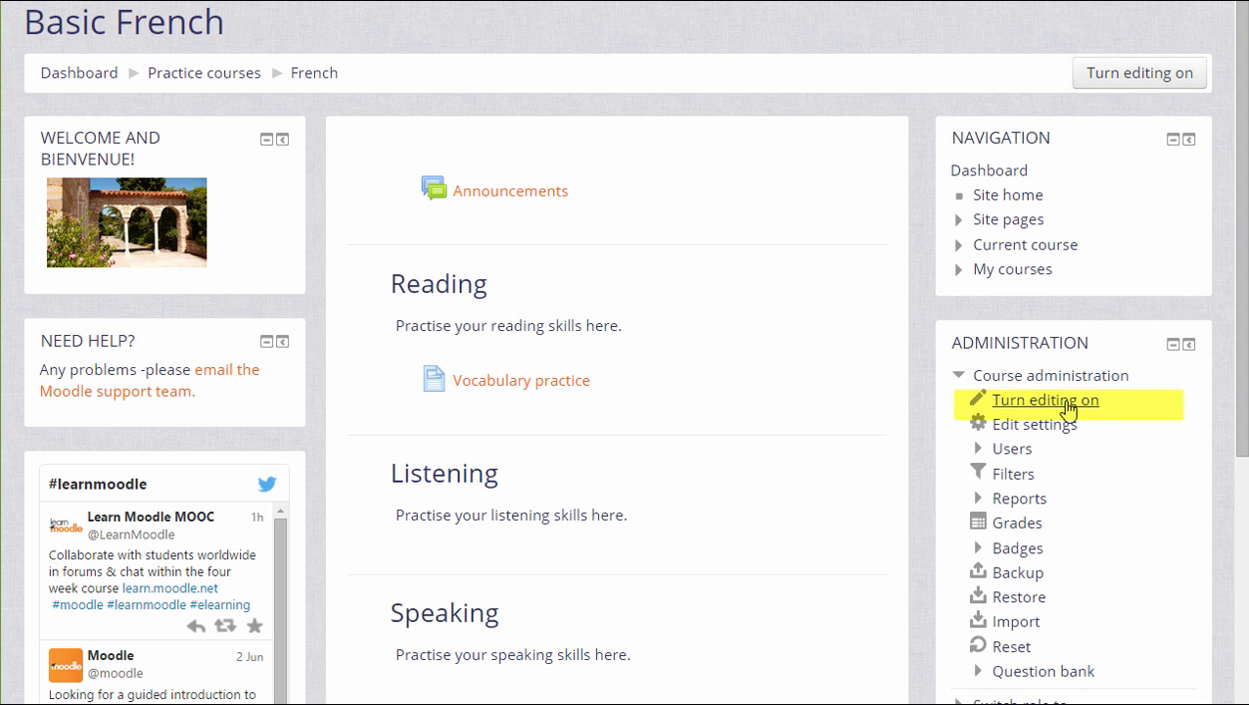
pyautogui.click(1045, 399)
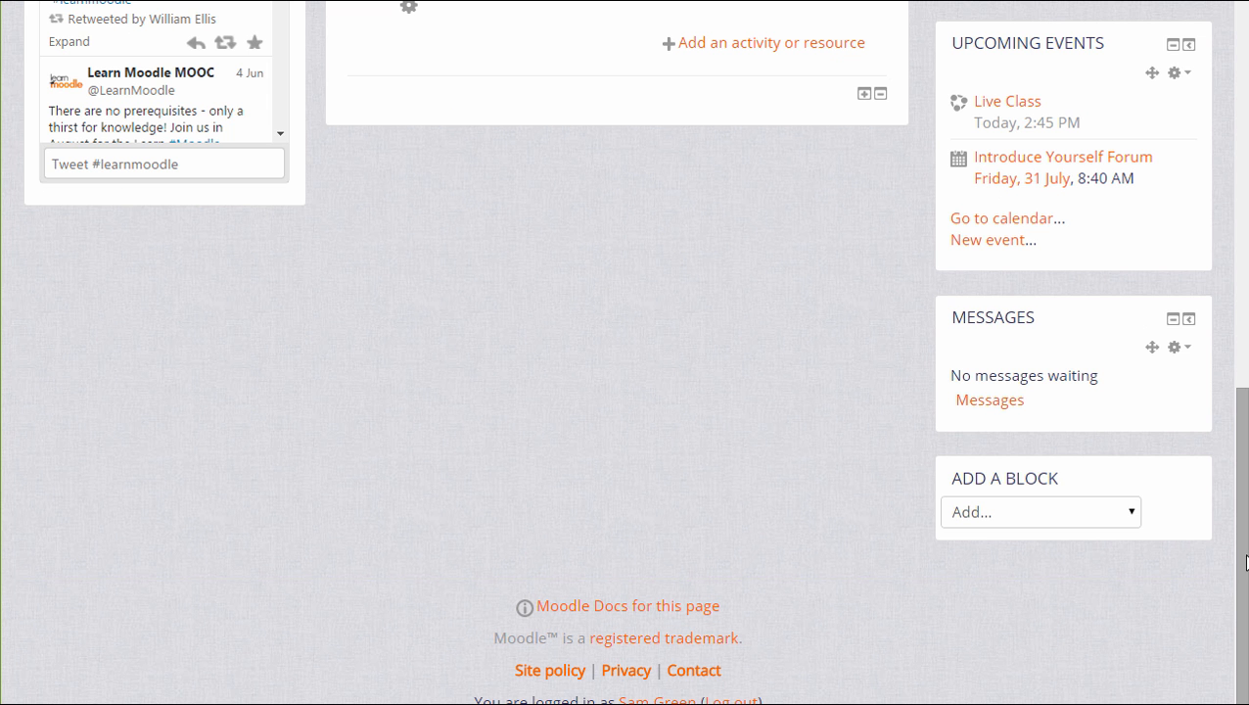
# - Add an HTML block and move it to the left column below the welcome block
pyautogui.click(1040, 511)
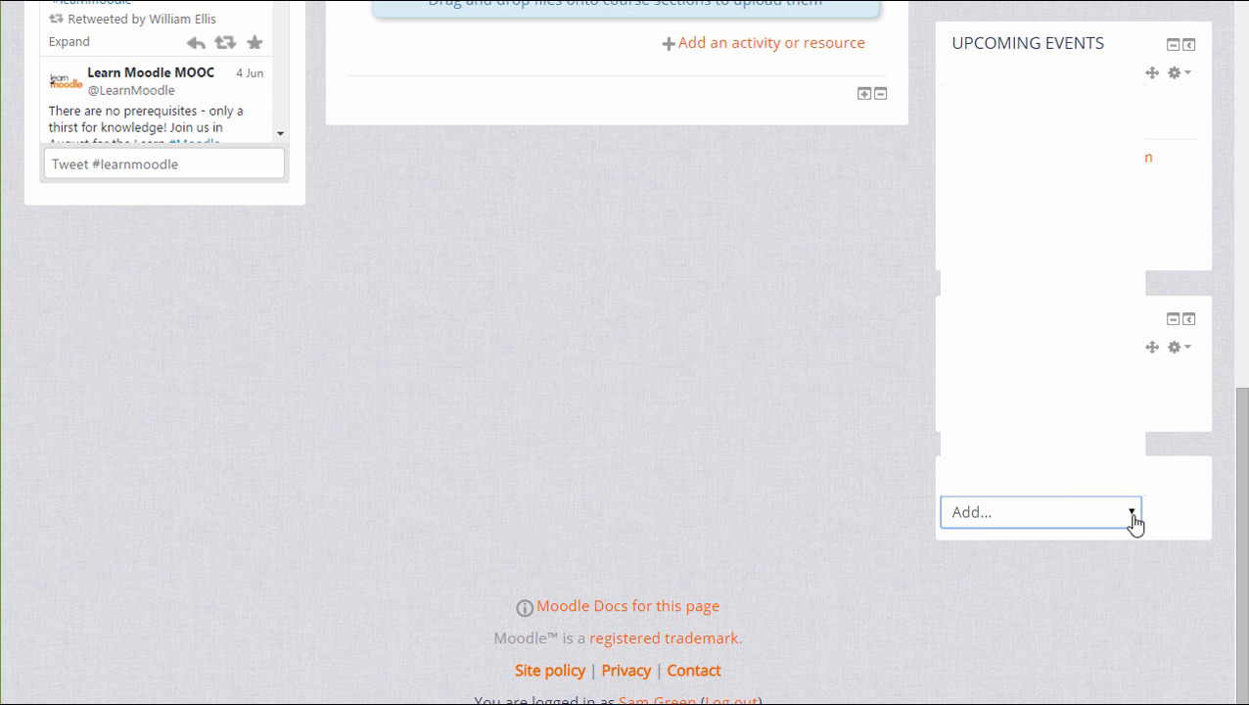
pyautogui.click(1040, 511)
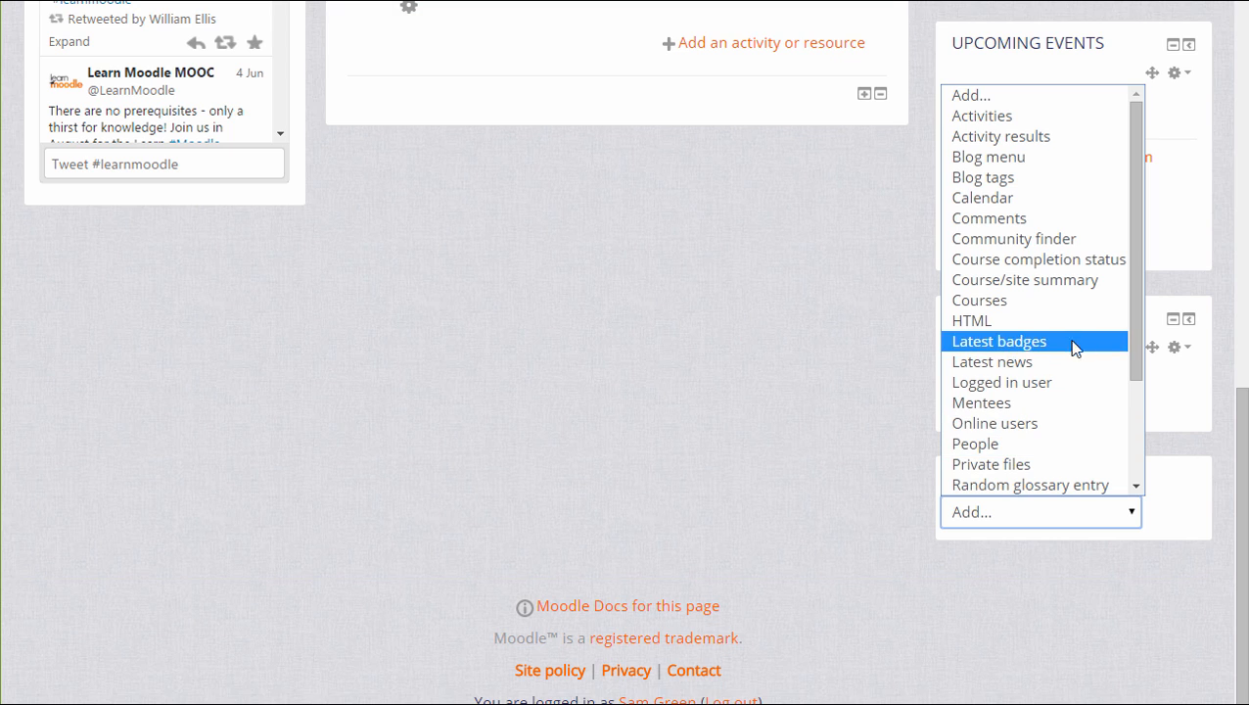
pyautogui.moveTo(999, 320)
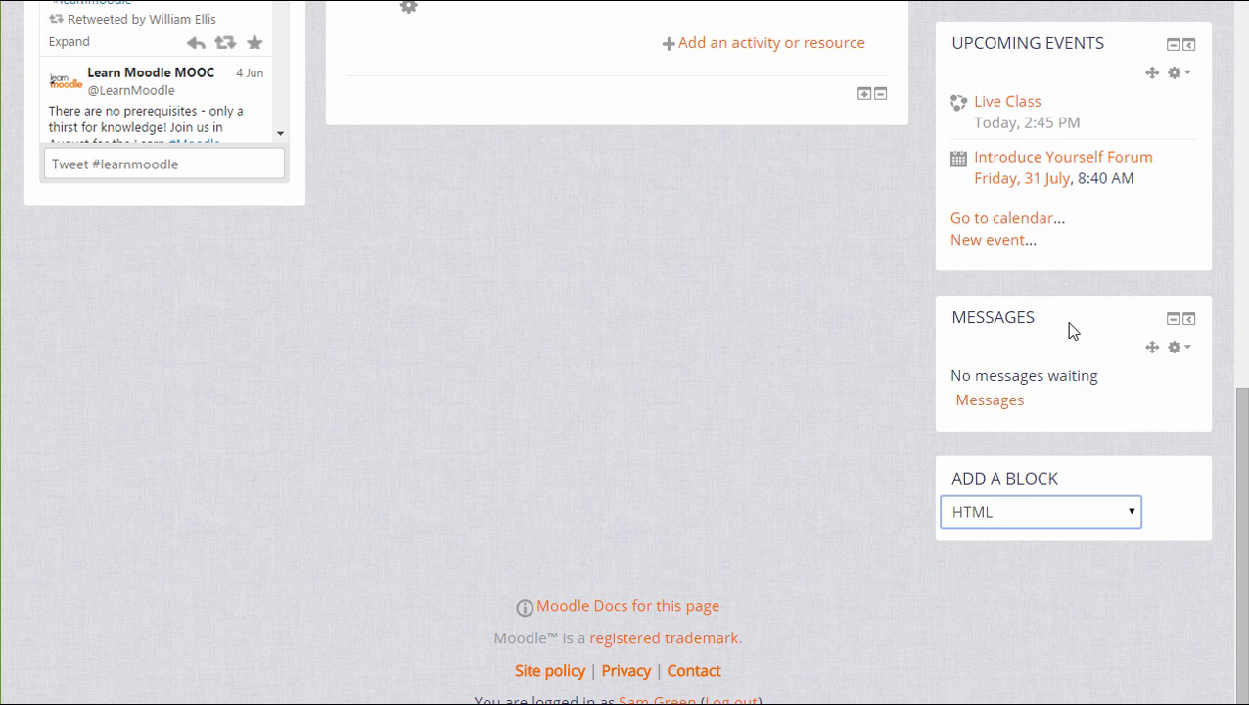
pyautogui.click(1040, 512)
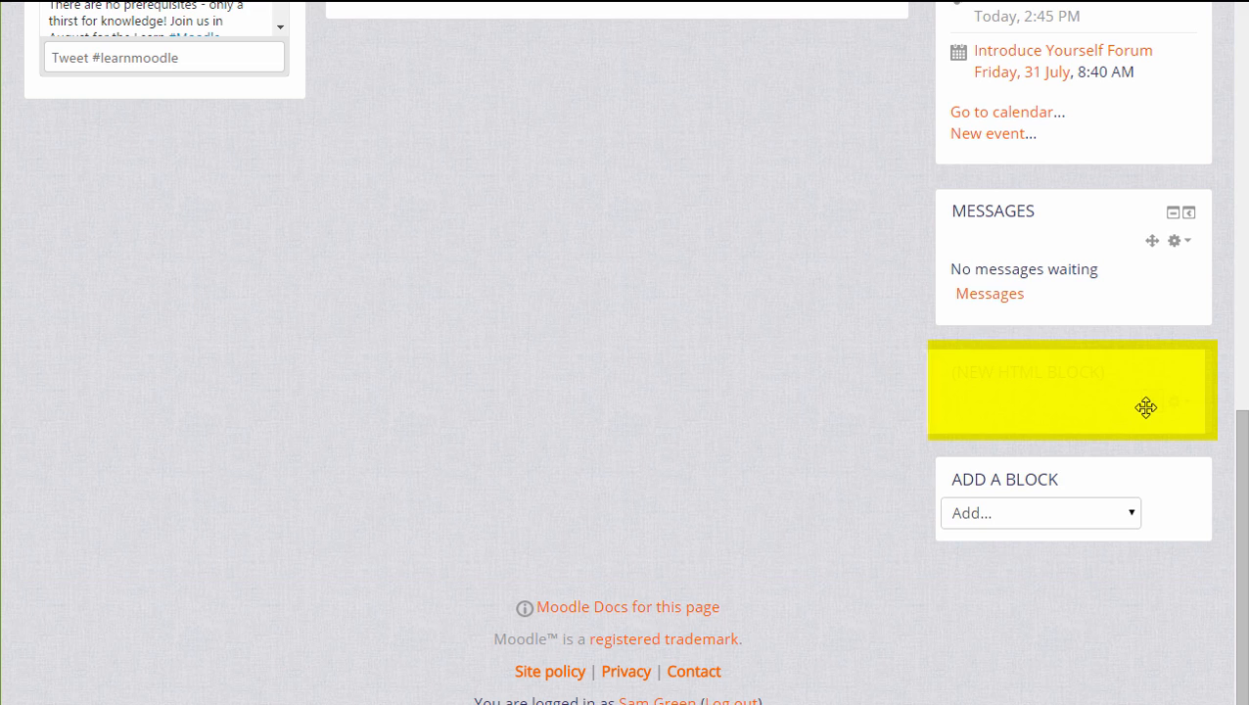
pyautogui.click(1145, 407)
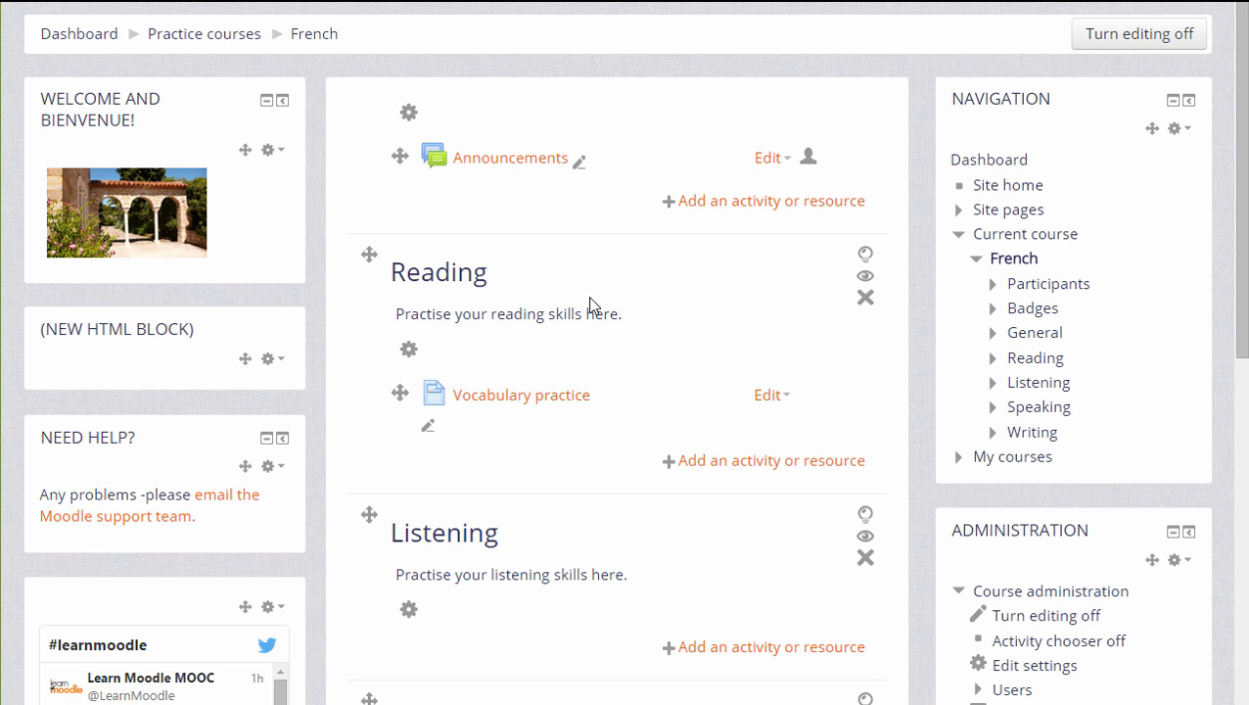
pyautogui.moveTo(277, 359)
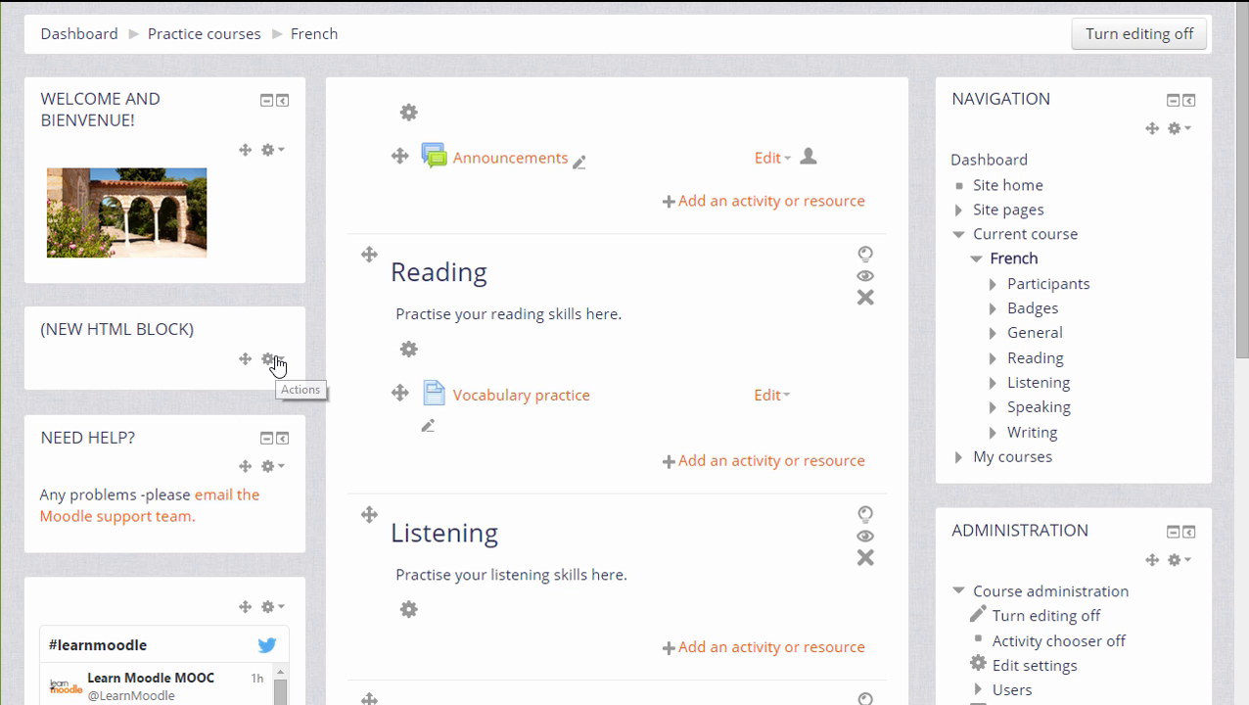
# - Choose Configure from the new HTML block's Actions menu
pyautogui.click(269, 358)
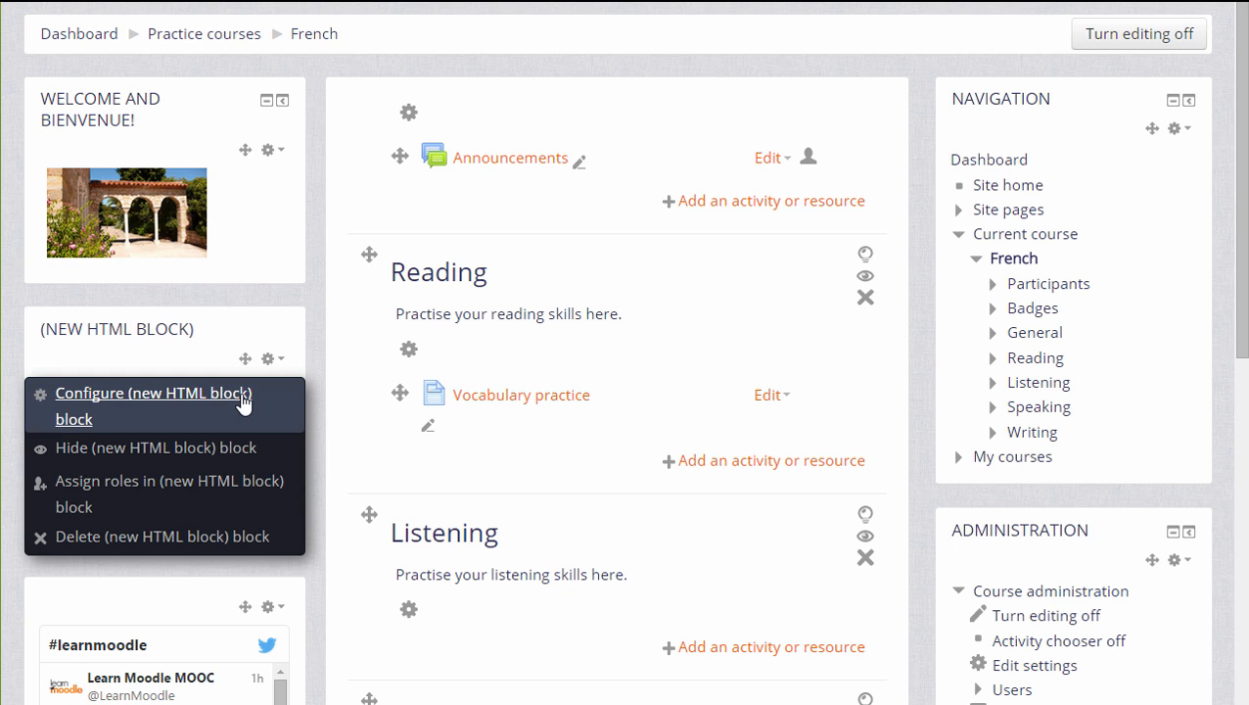
pyautogui.click(154, 405)
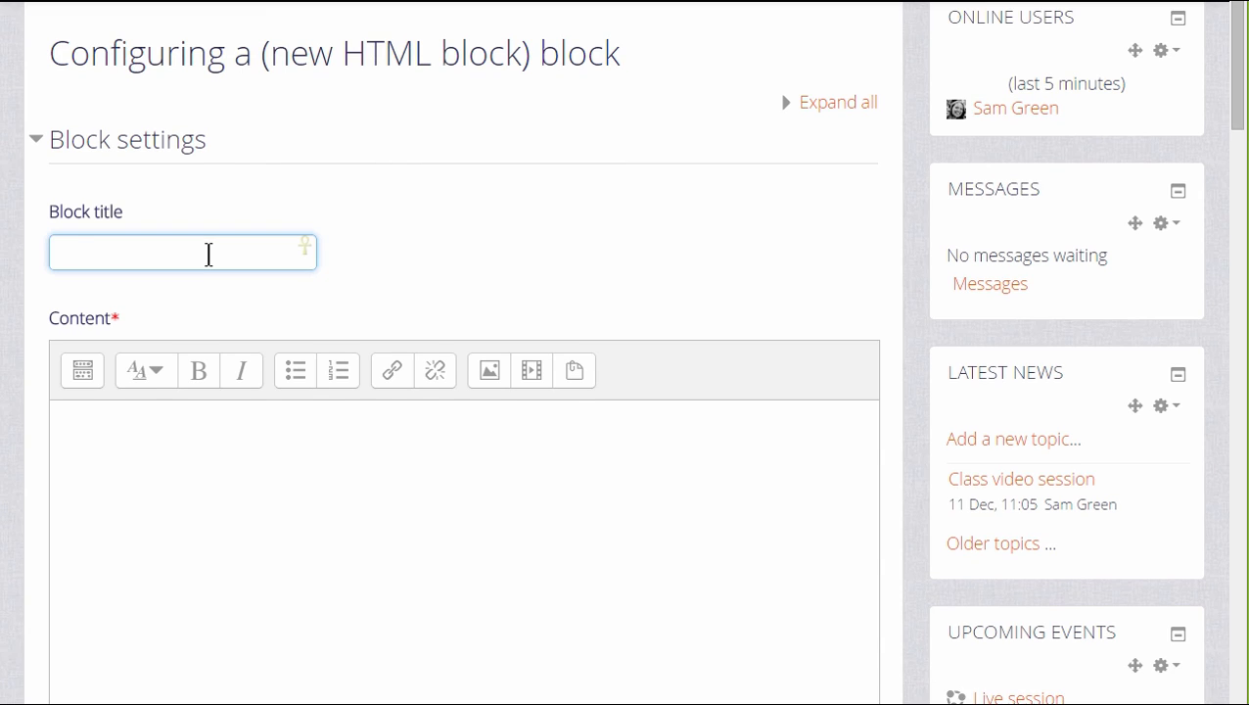
# - Title the block 'Weather in Paris' and switch its content editor to HTML source
pyautogui.write('Weather in Paris')
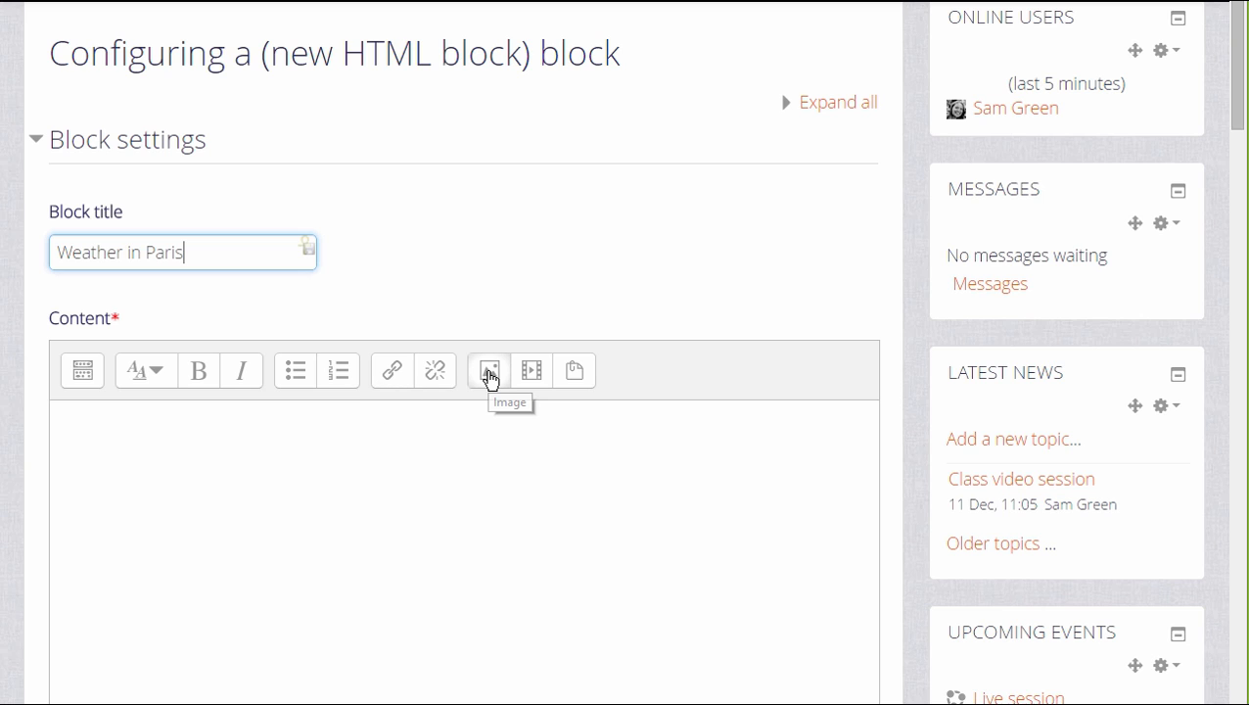
pyautogui.moveTo(530, 376)
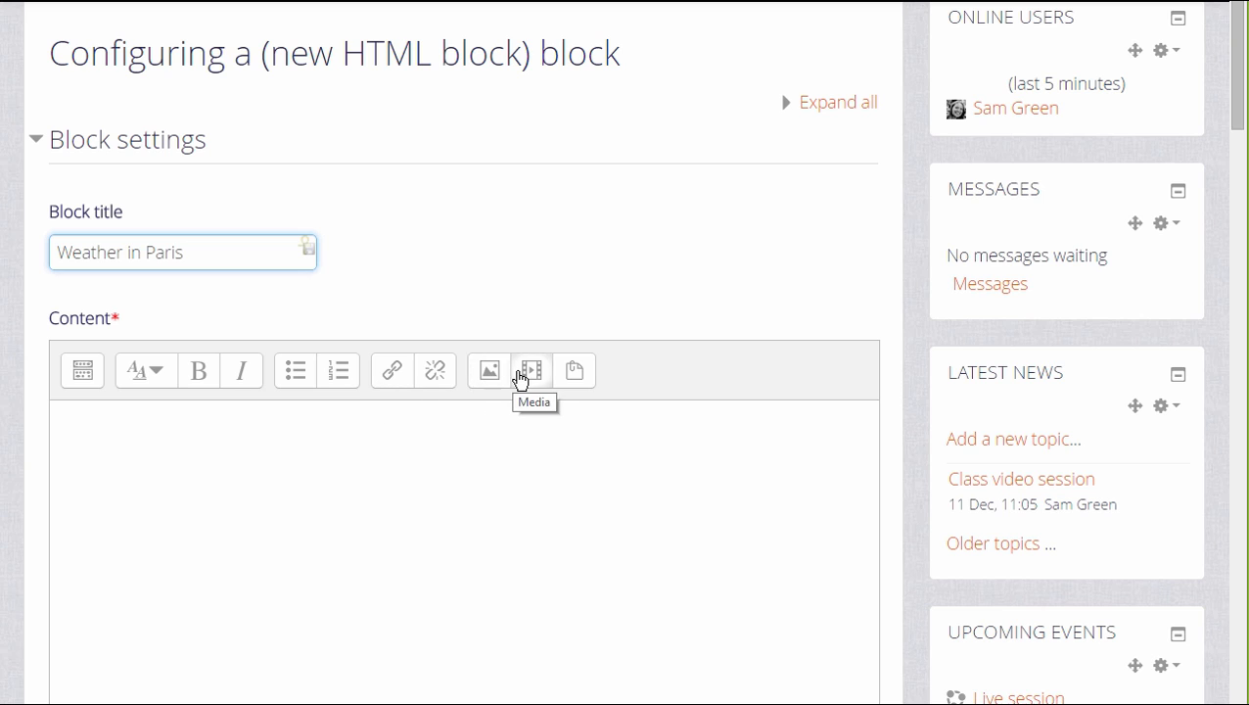
pyautogui.moveTo(392, 370)
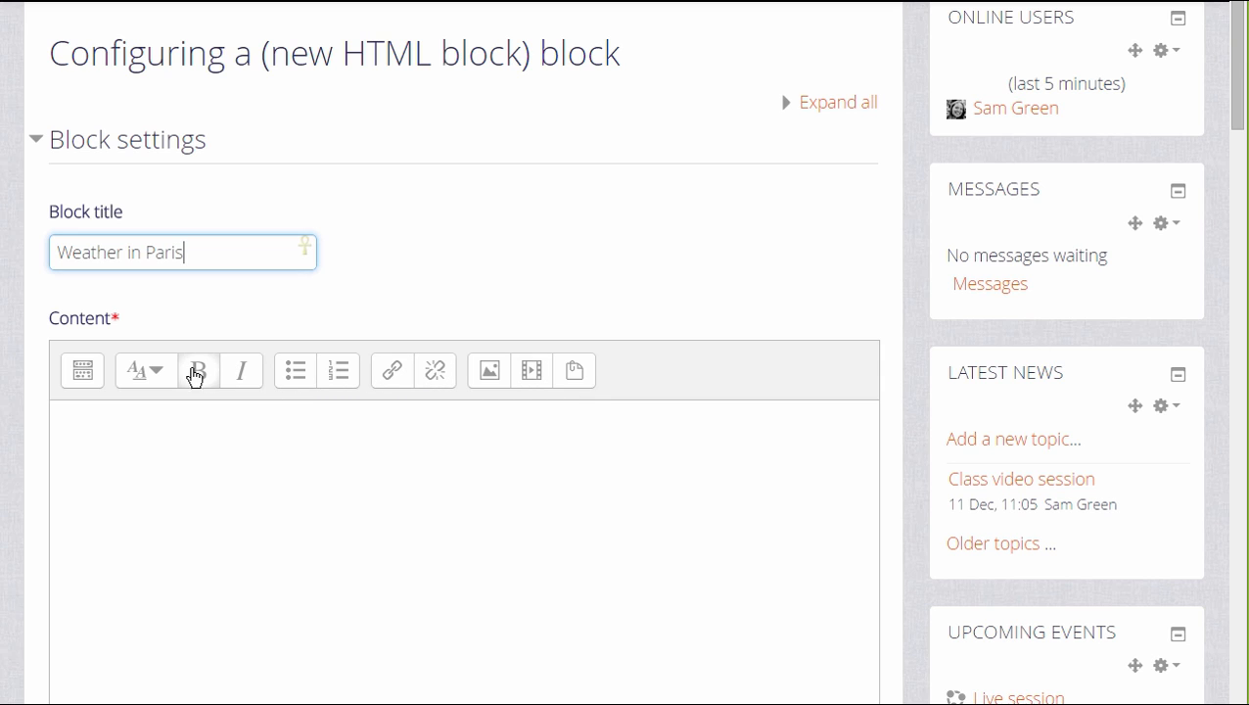
pyautogui.moveTo(145, 370)
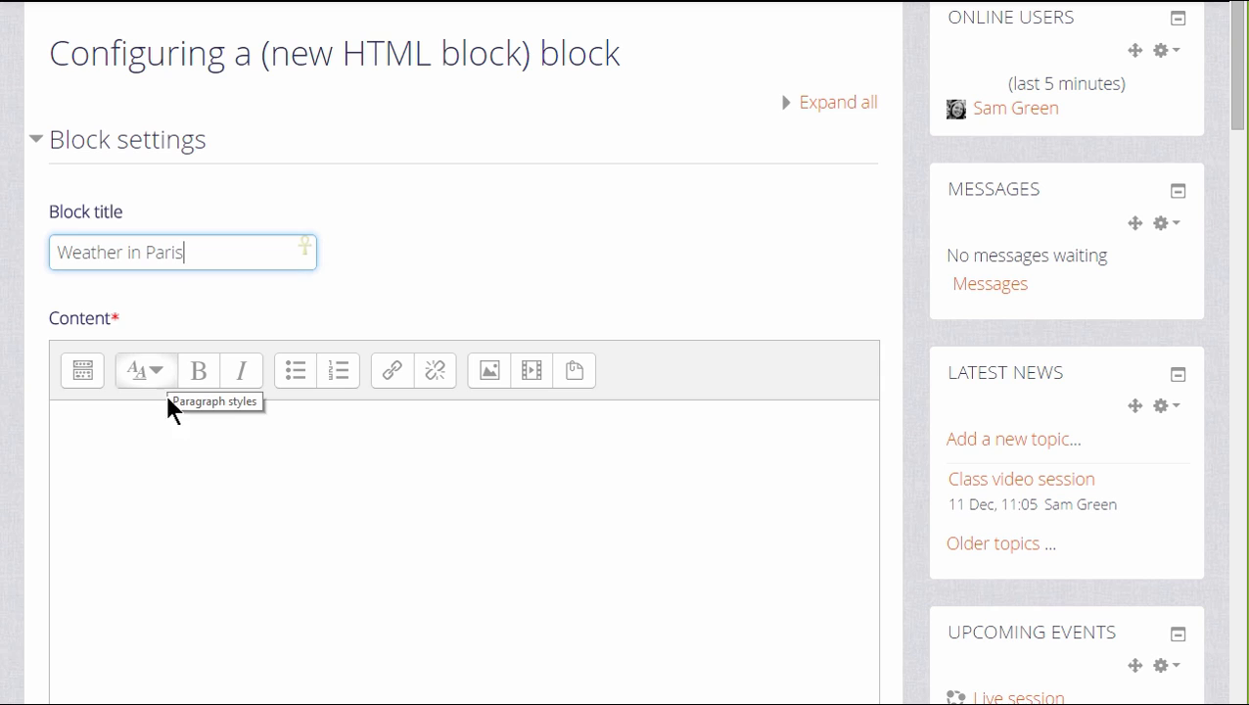
pyautogui.moveTo(82, 370)
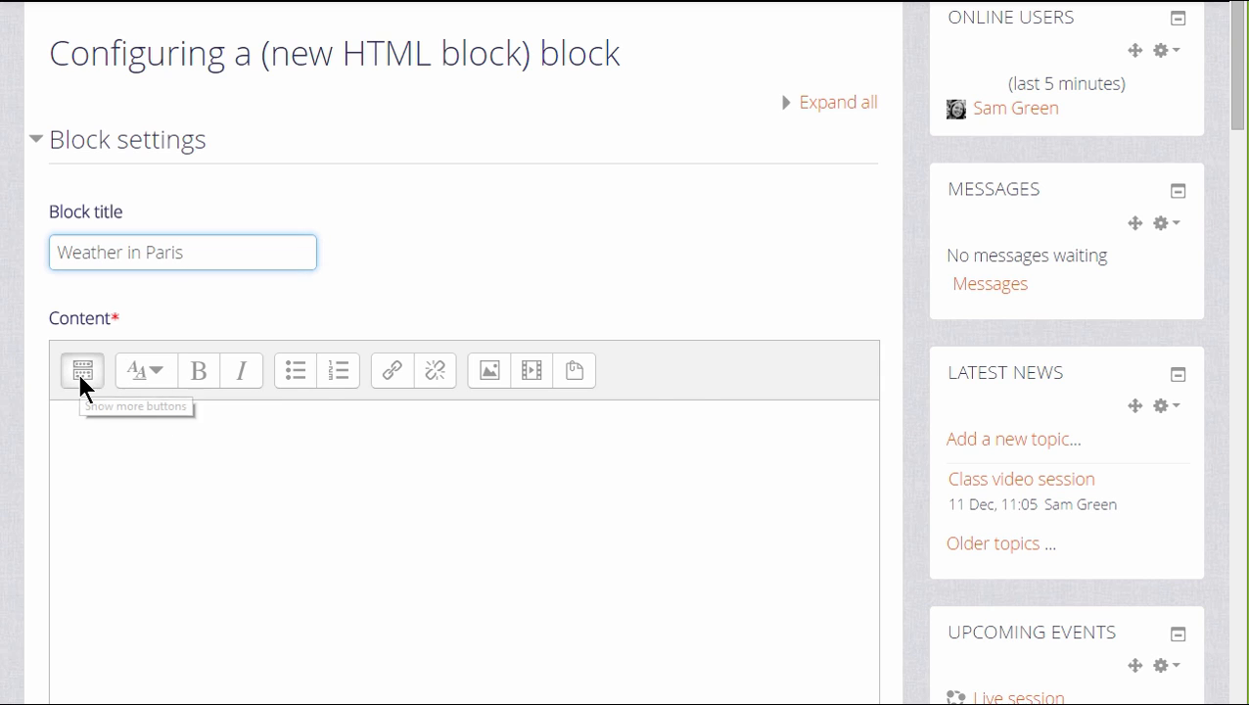
pyautogui.click(83, 370)
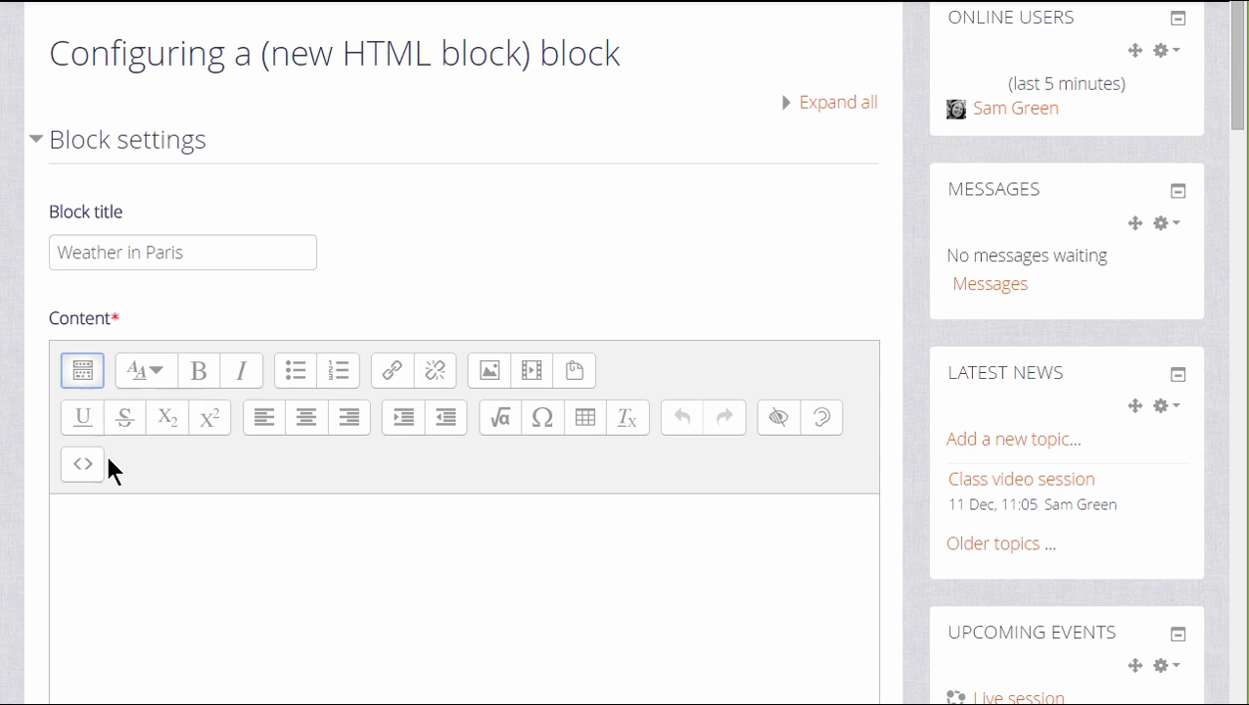
pyautogui.click(82, 464)
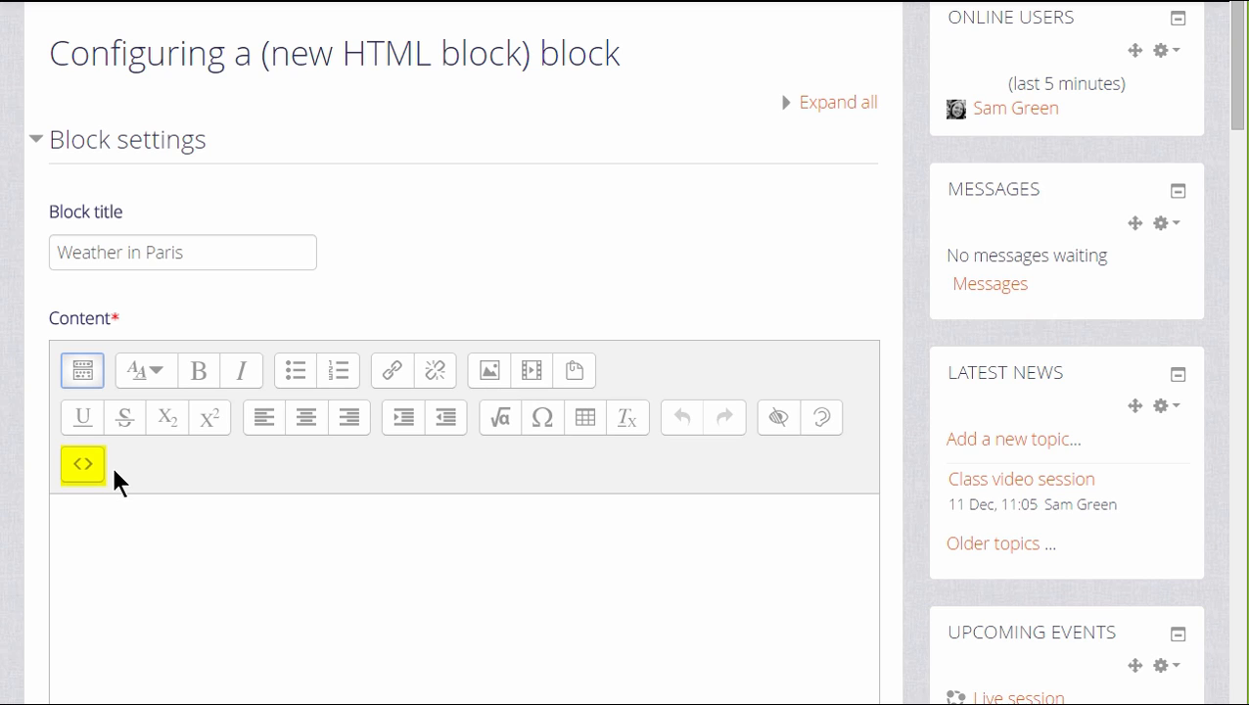
pyautogui.moveTo(82, 464)
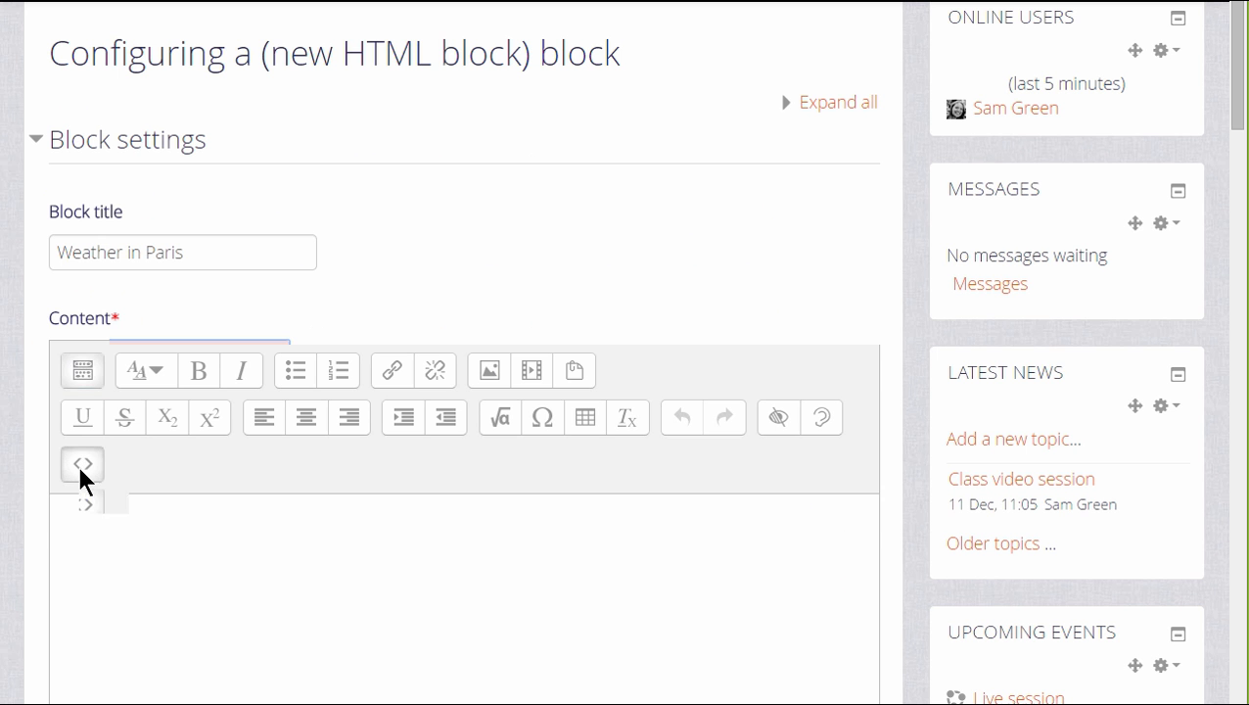
# - Add the weather365 iframe embed code to the block content and save changes
pyautogui.click(82, 464)
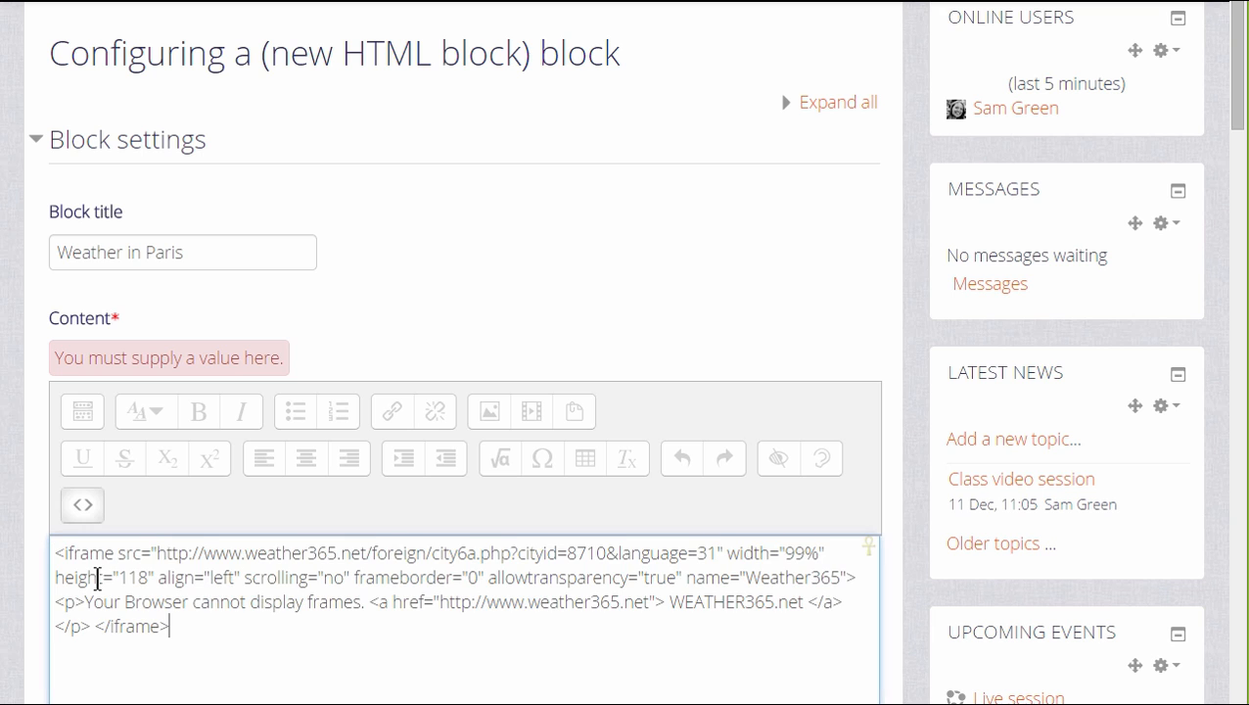
pyautogui.scroll(-3)
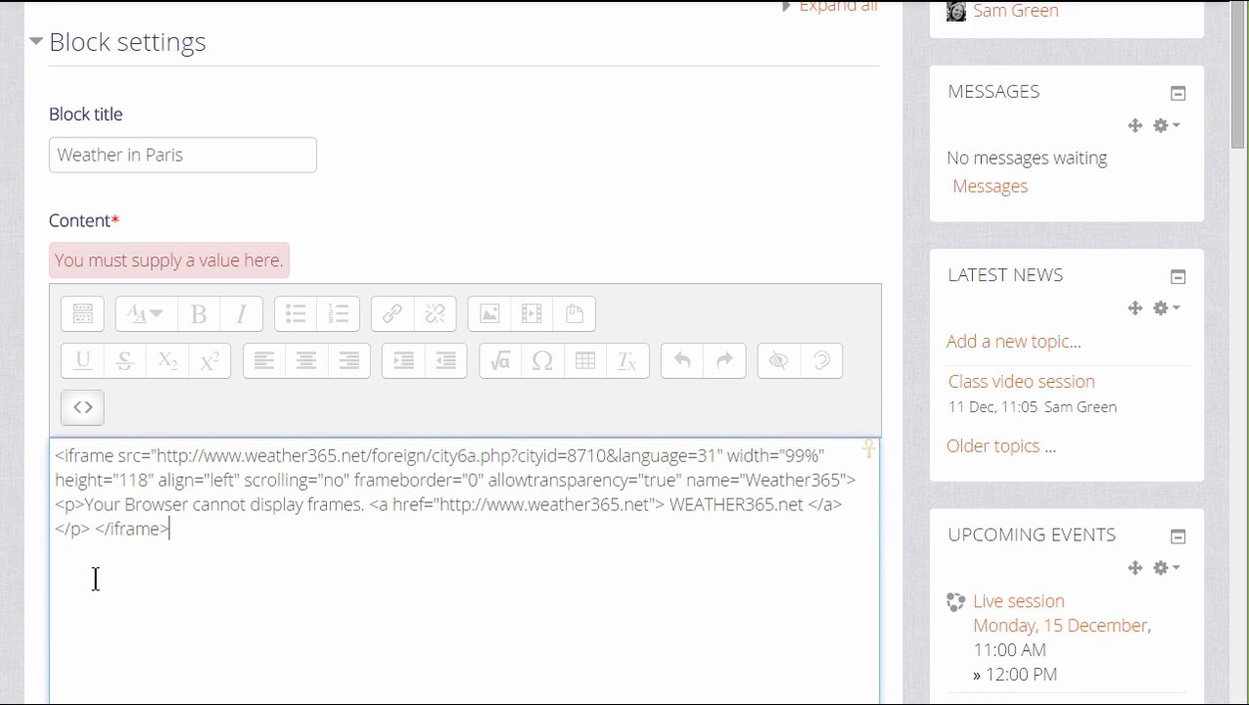
pyautogui.scroll(-3)
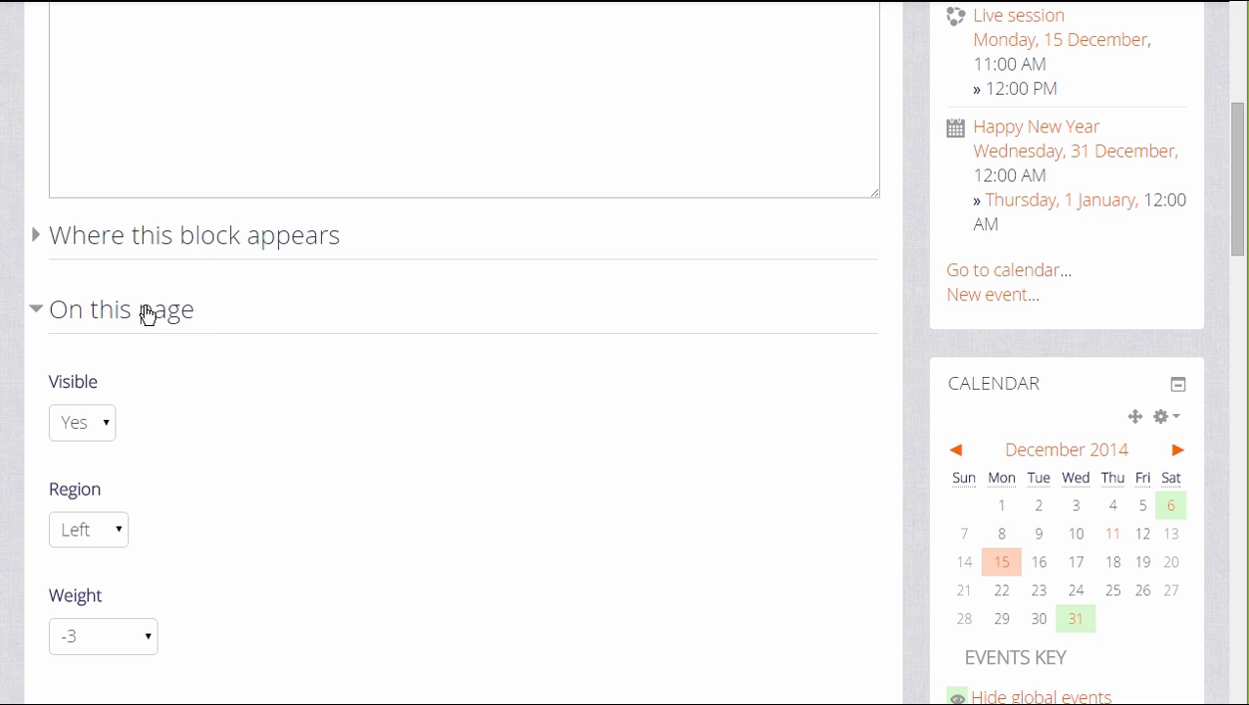
pyautogui.click(36, 308)
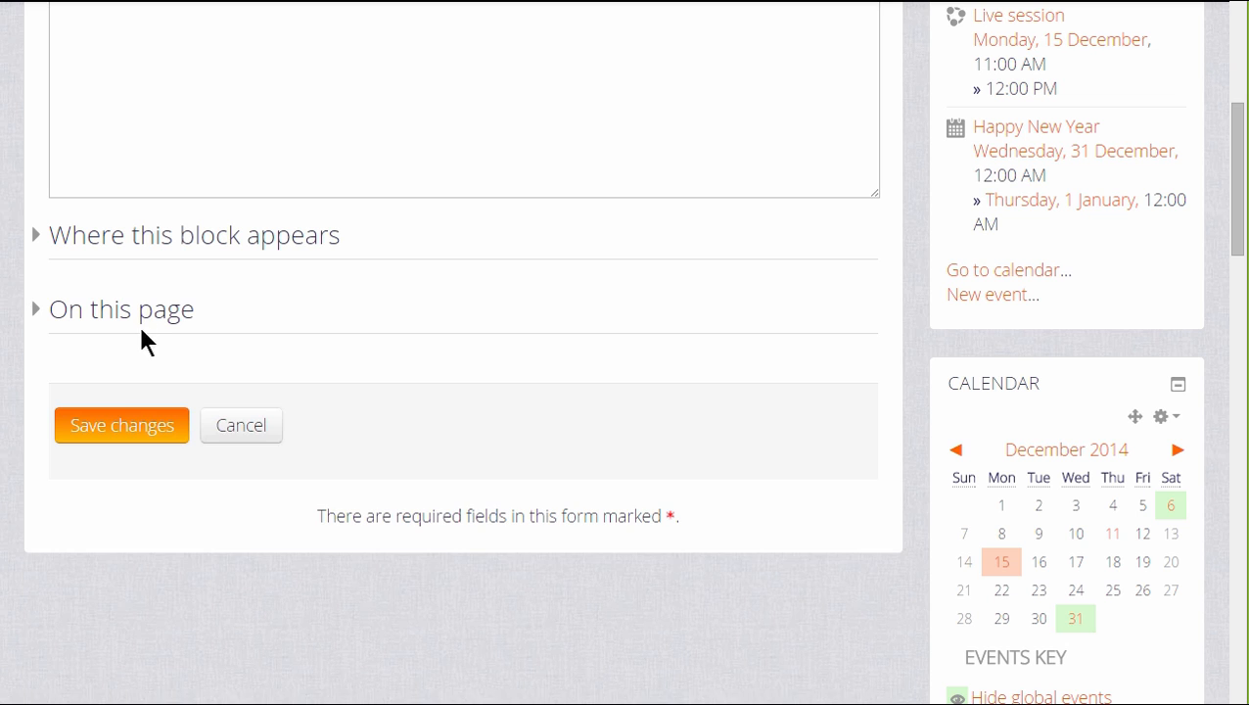
pyautogui.click(121, 425)
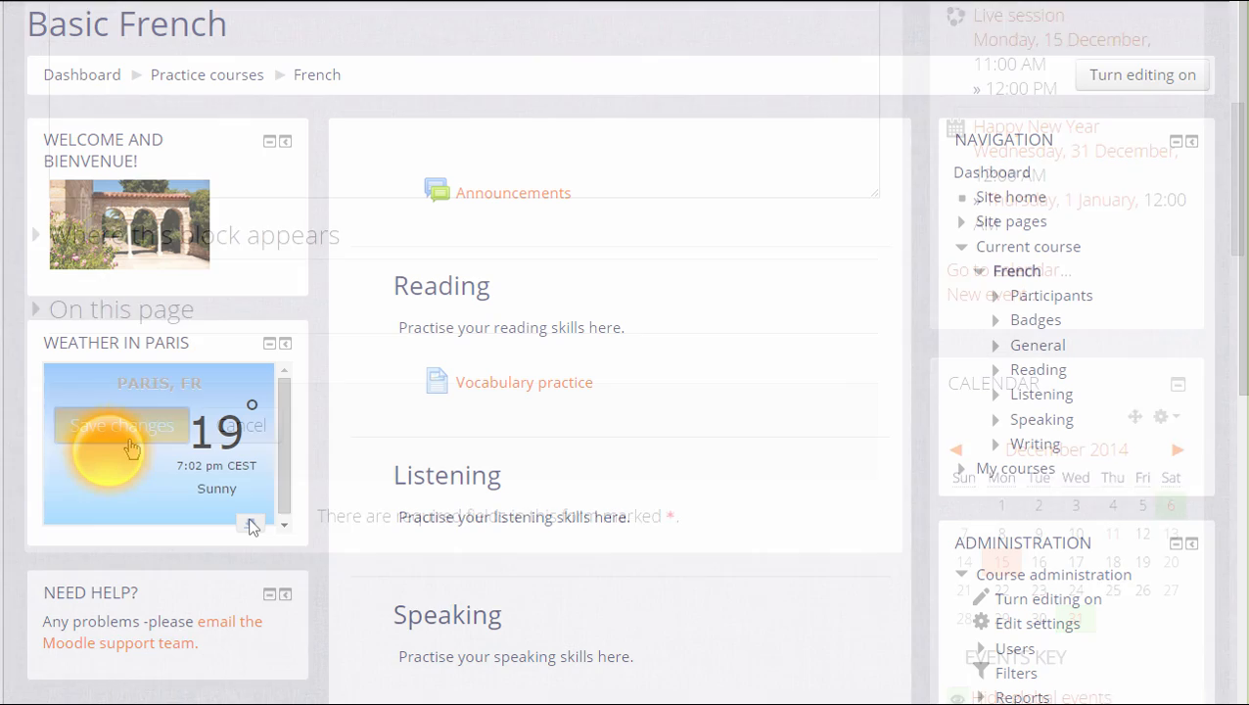